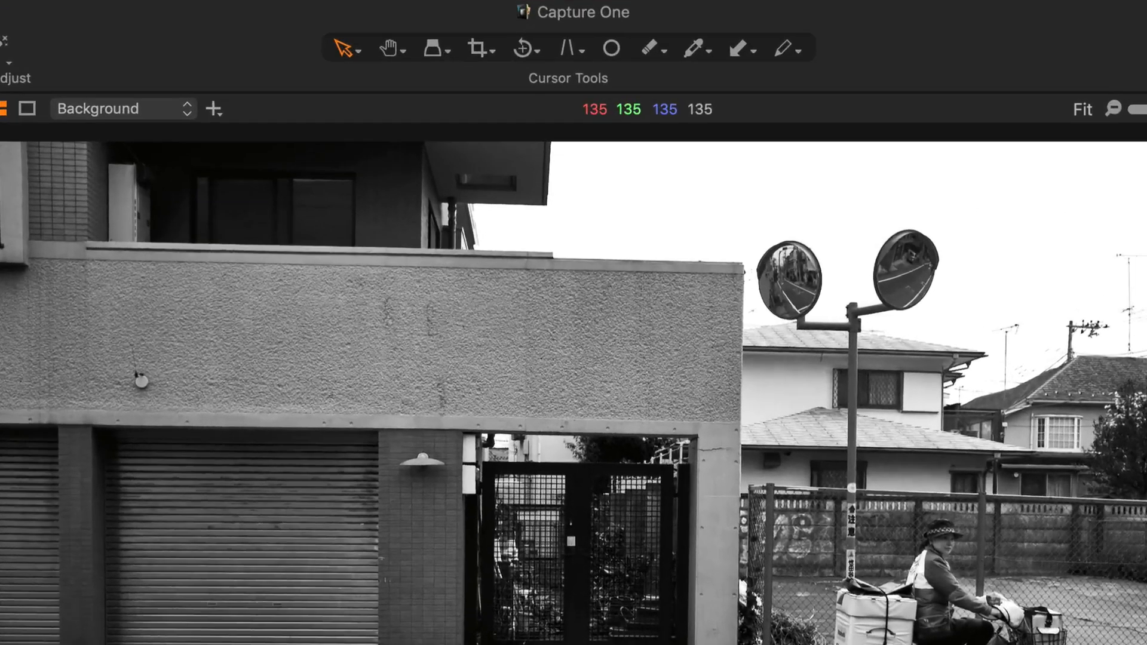
# Activate the Crop tool (C) over the black-and-white street photo.
pyautogui.click(476, 48)
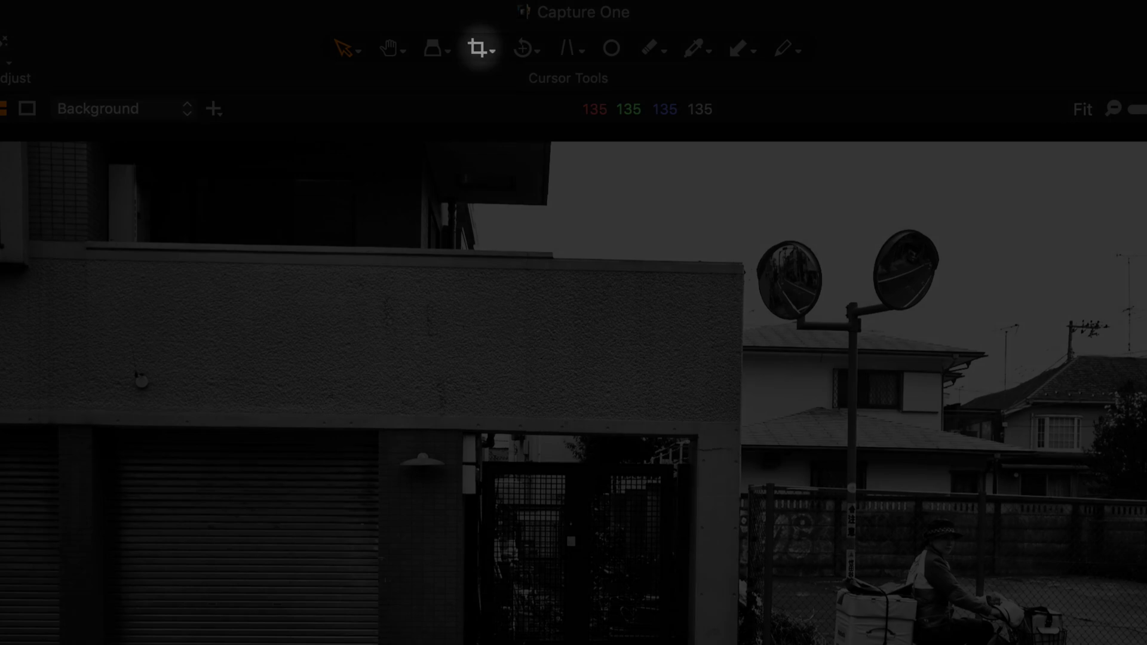
pyautogui.click(474, 49)
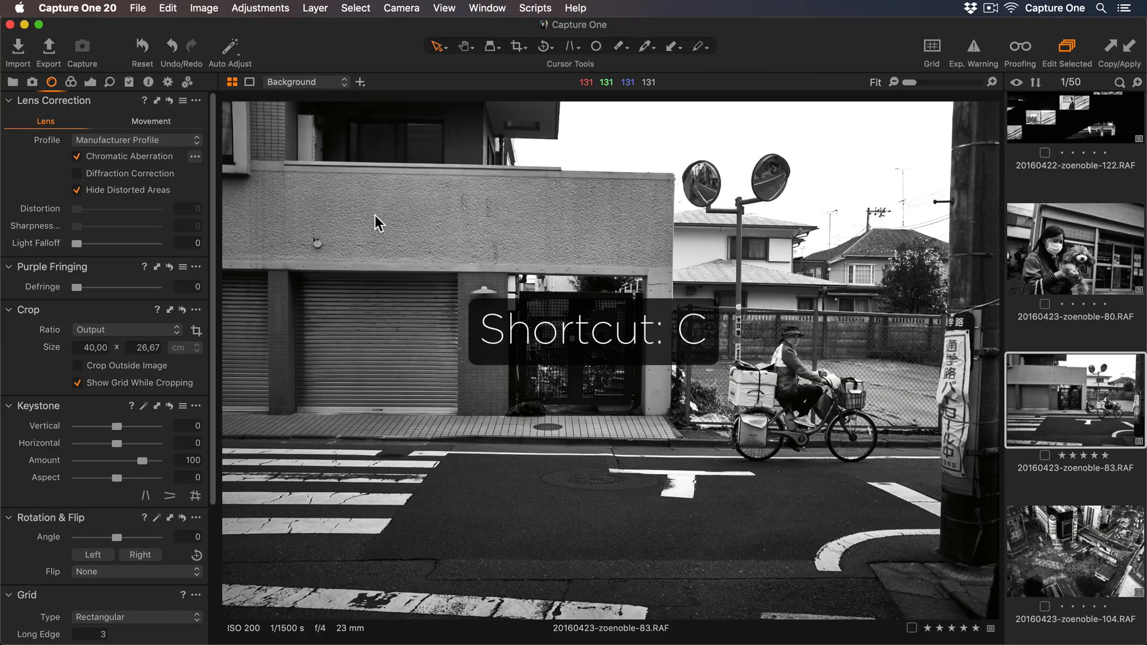
pyautogui.press('c')
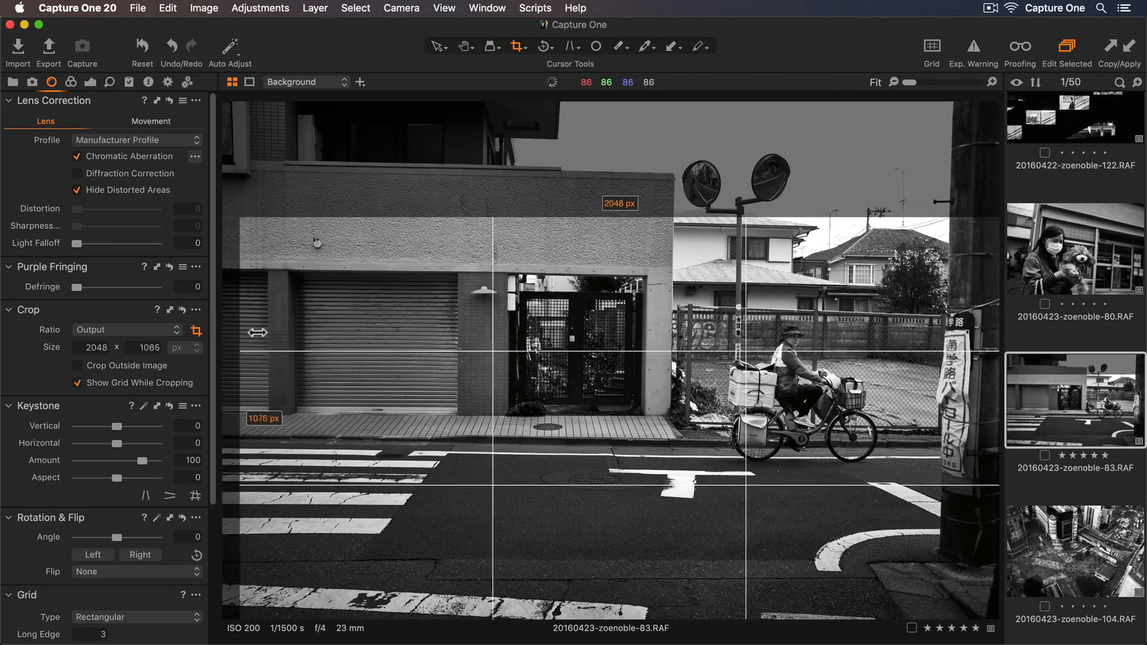
# Draw and enlarge a crop frame to 2048 by 1409 pixels, tilting the photo to about -0.9°.
pyautogui.moveTo(252, 333); pyautogui.dragTo(376, 324)
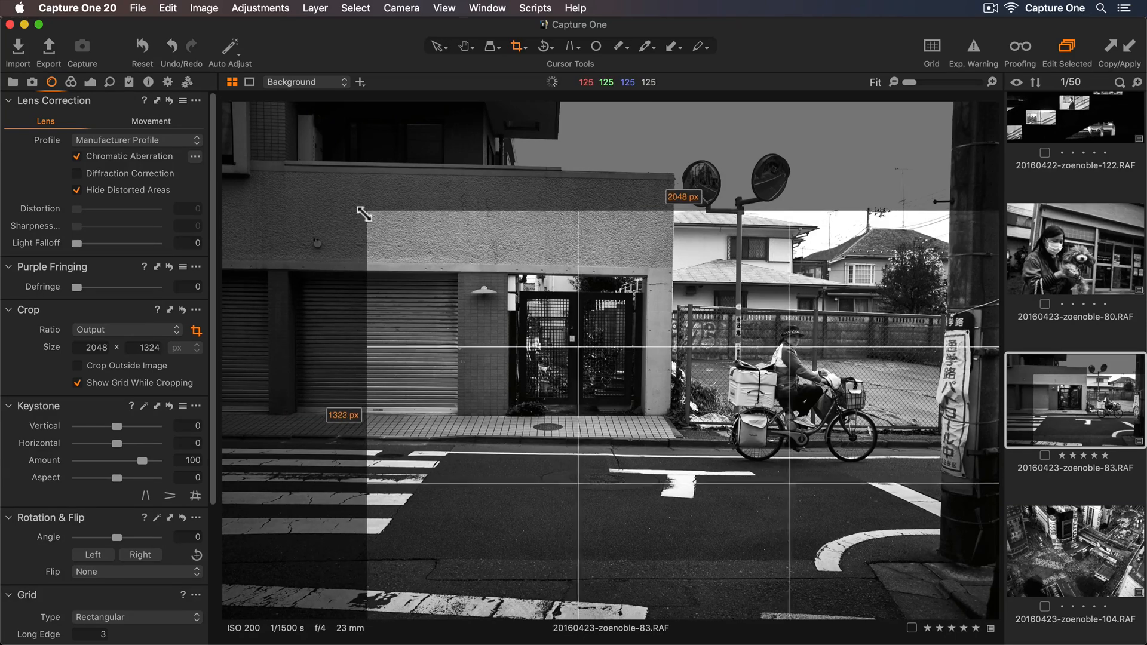
pyautogui.moveTo(365, 214); pyautogui.dragTo(290, 265)
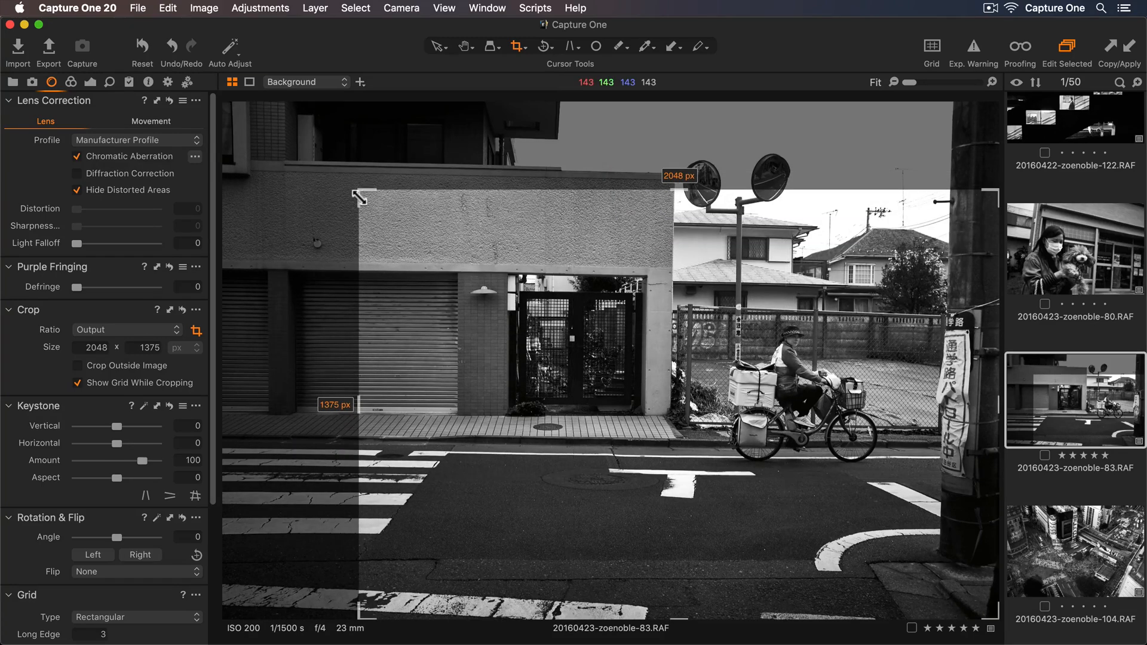
pyautogui.press('shift')
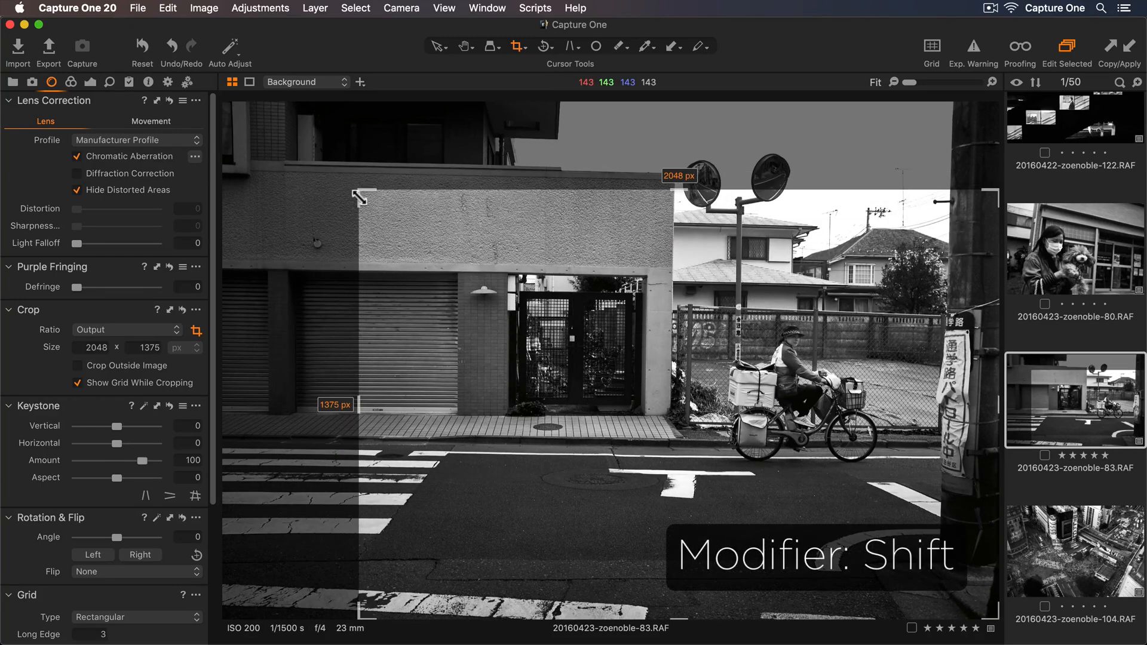
pyautogui.moveTo(359, 196); pyautogui.dragTo(435, 253)
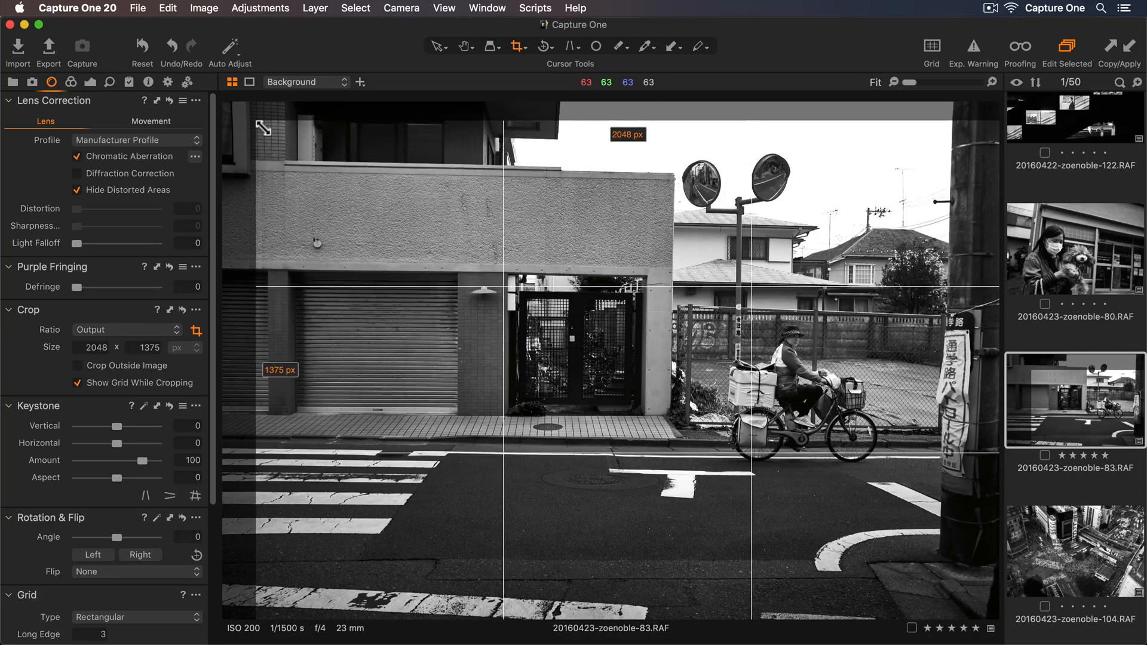
pyautogui.press('alt')
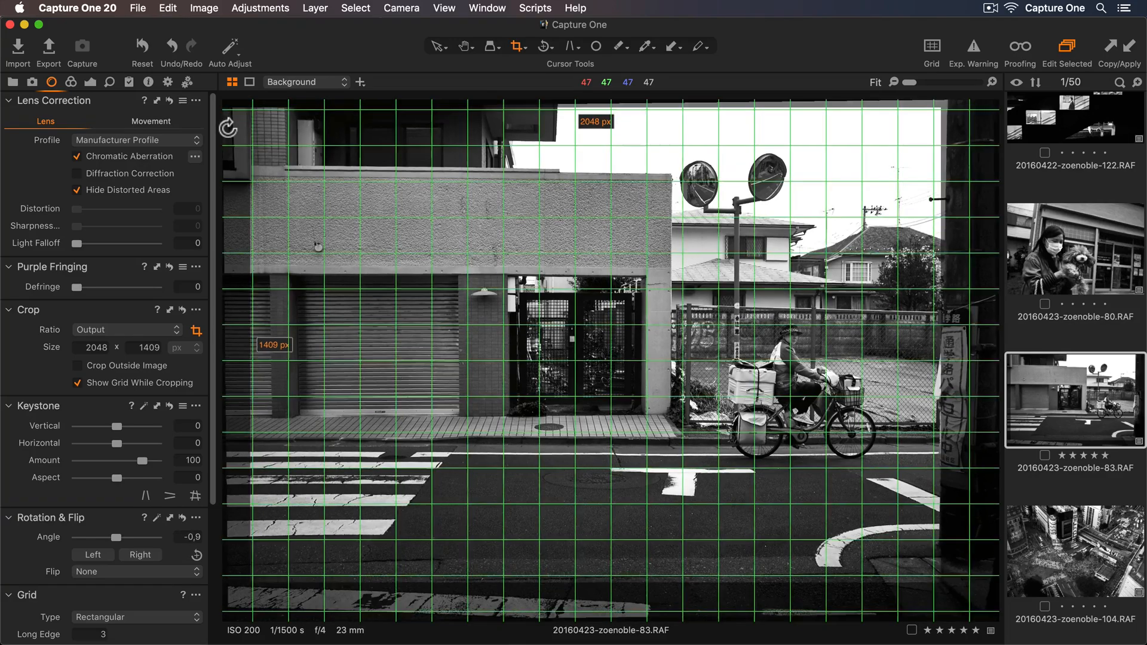
# Rotate the photo to 0.28° to level the building and apply the crop.
pyautogui.moveTo(110, 536); pyautogui.dragTo(124, 536)
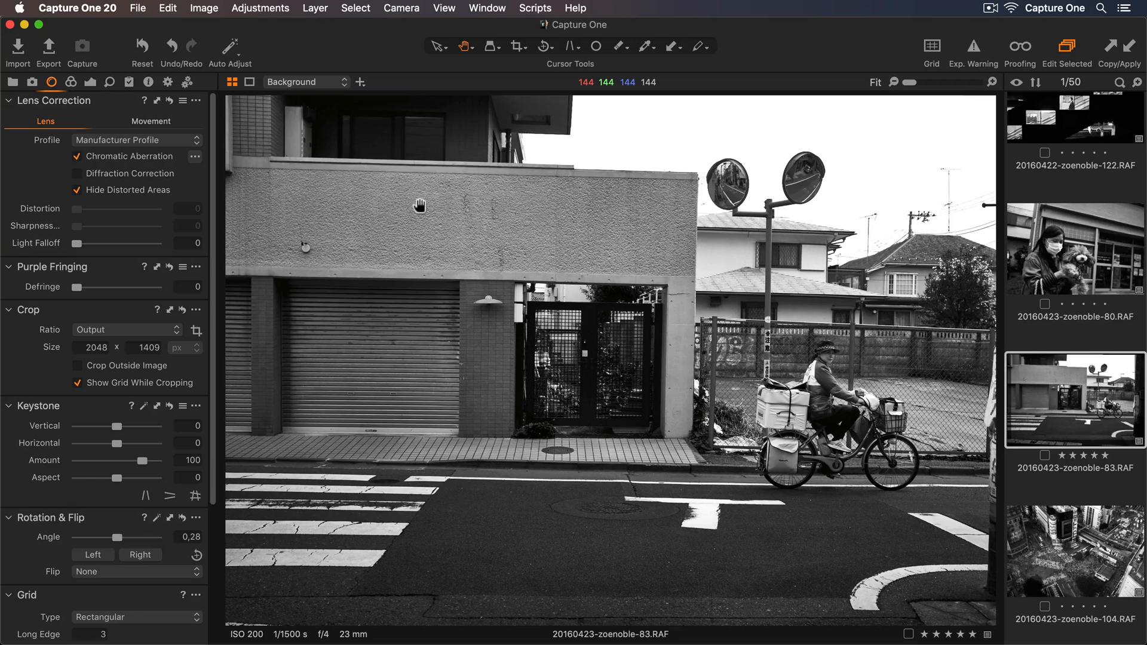
# Reopen the crop and switch the ratio to Unconstrained, then Original, giving a 2048 by 1365 px frame.
pyautogui.click(516, 47)
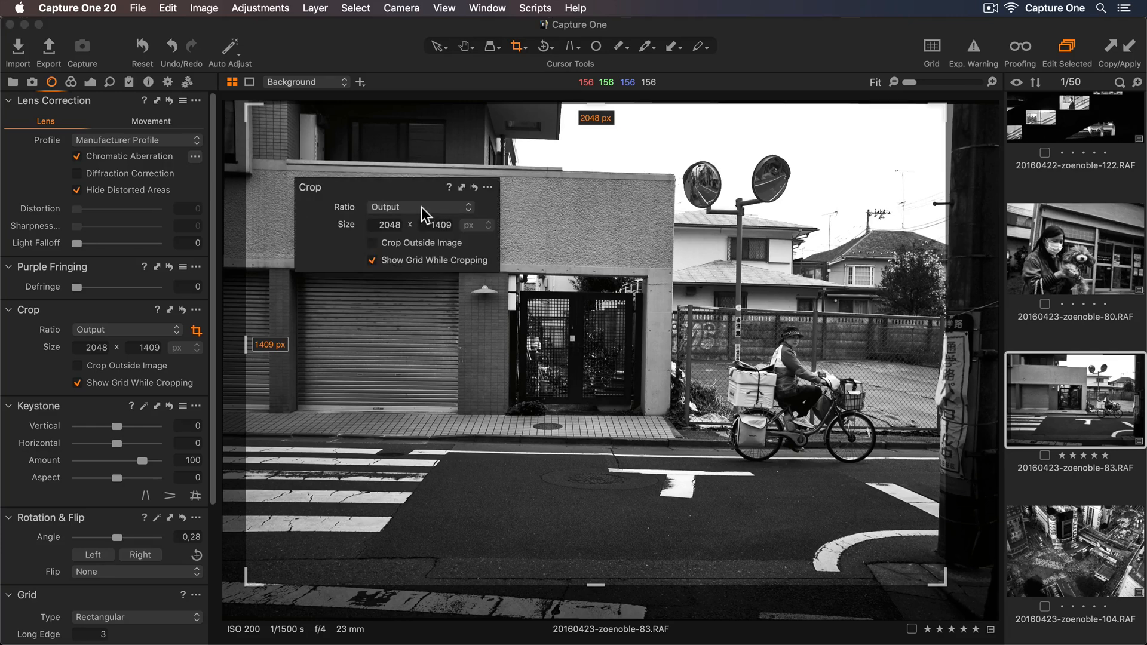
pyautogui.click(419, 206)
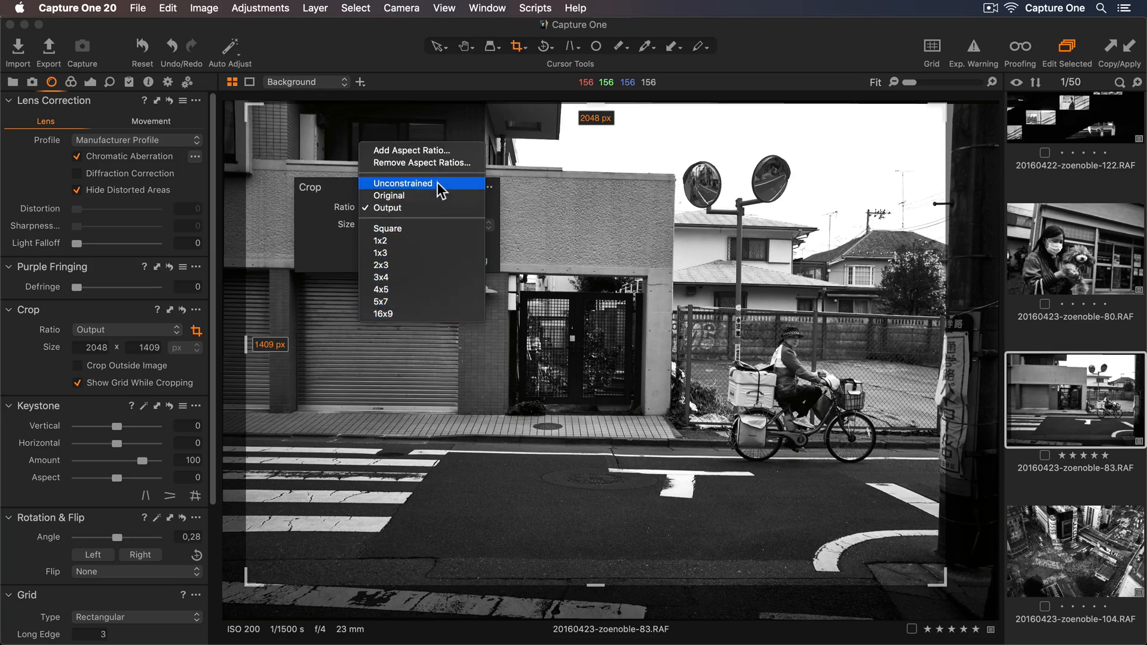
pyautogui.click(403, 184)
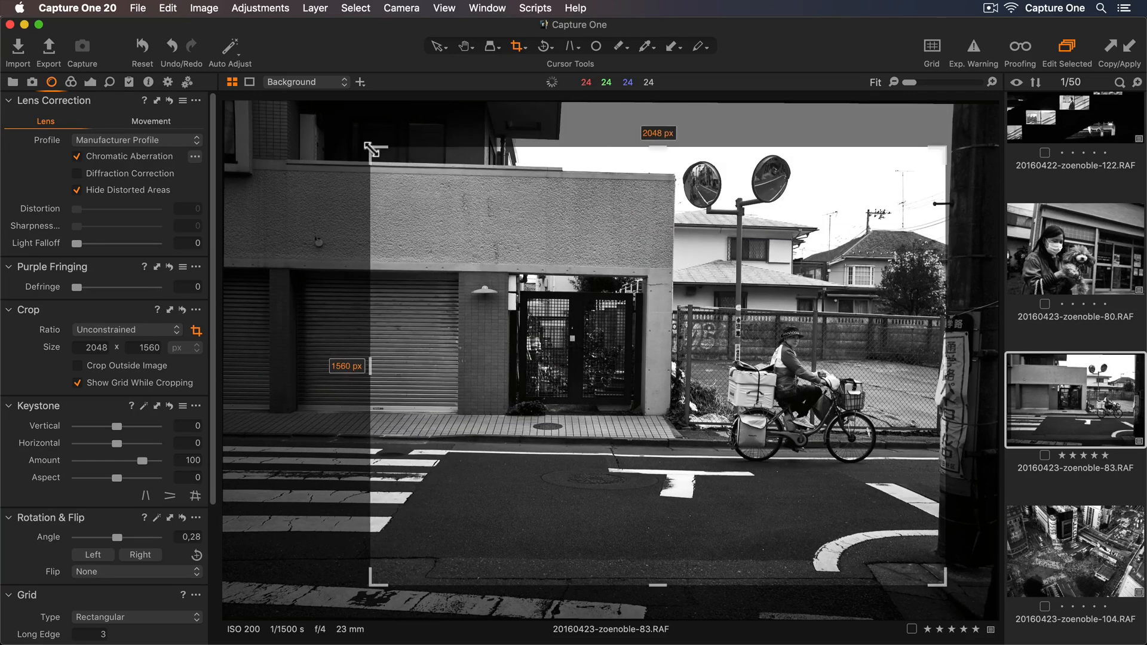
pyautogui.click(135, 329)
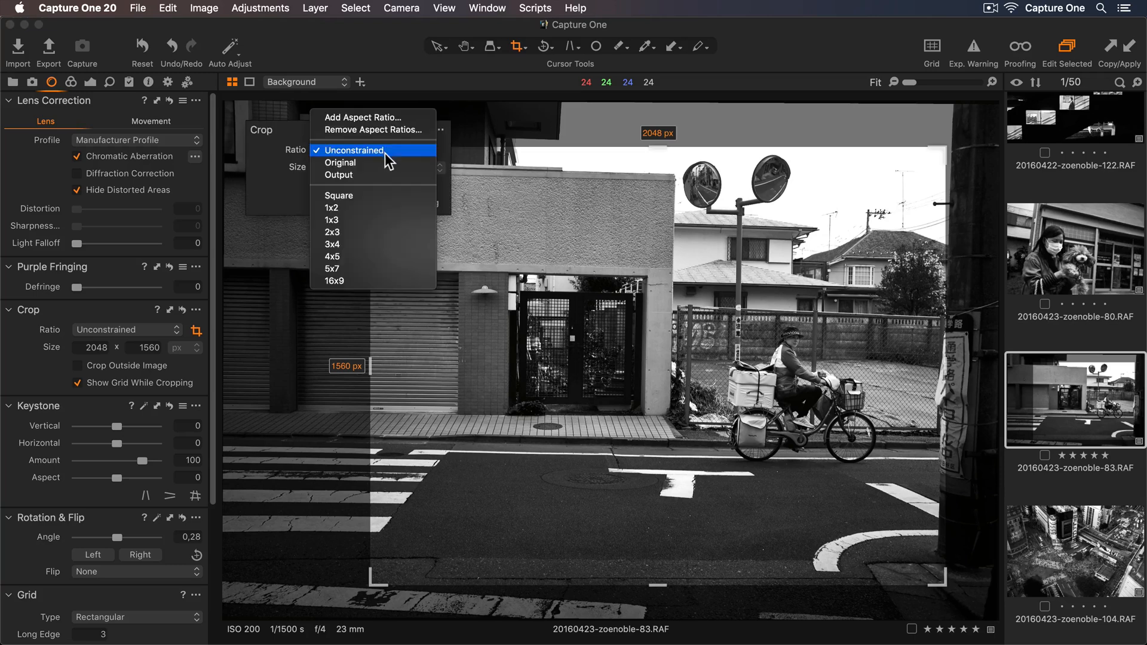
pyautogui.click(341, 162)
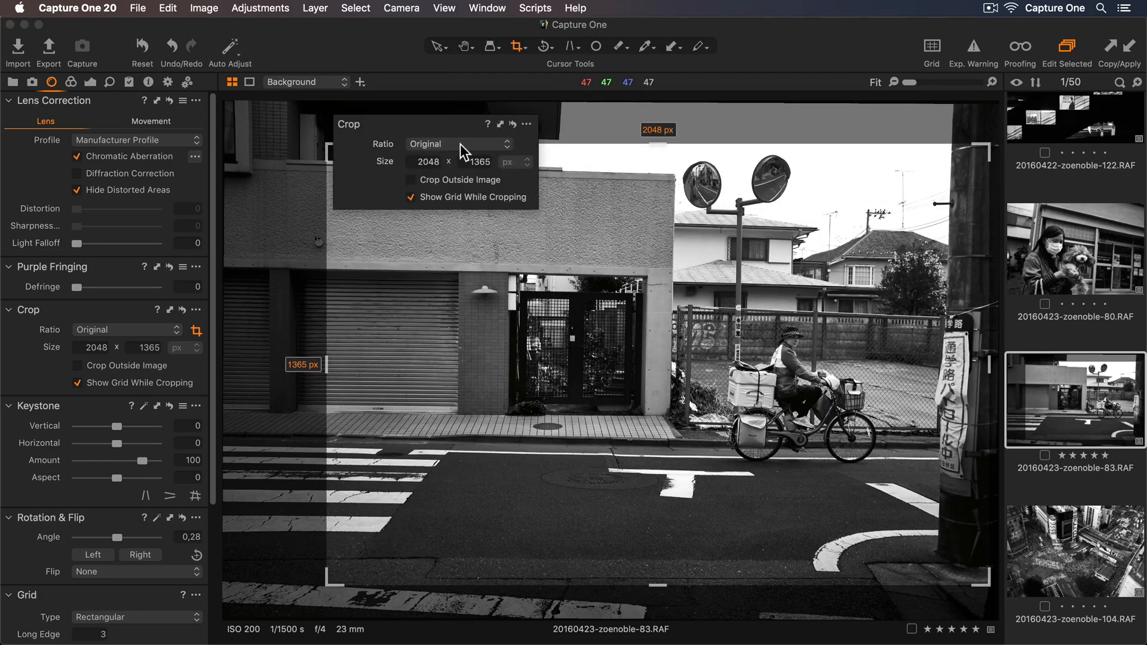
pyautogui.click(458, 143)
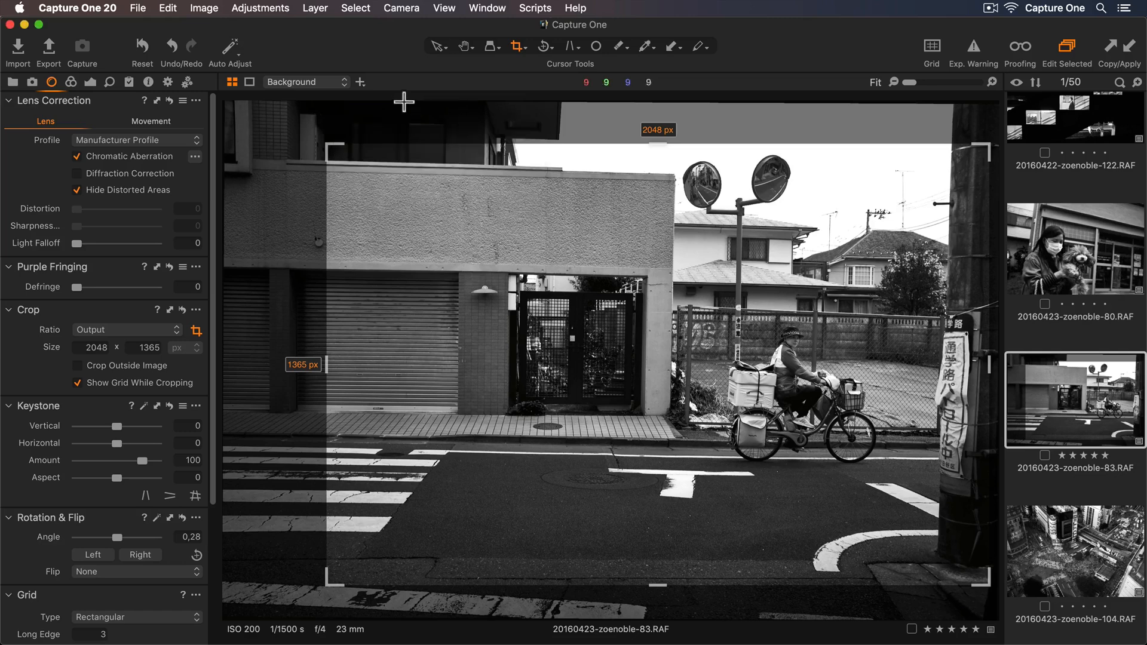
# Resize the crop and preview it at Instagram optimized, QuickProof and TIFF A3 print (40 by 24.09 cm).
pyautogui.click(167, 81)
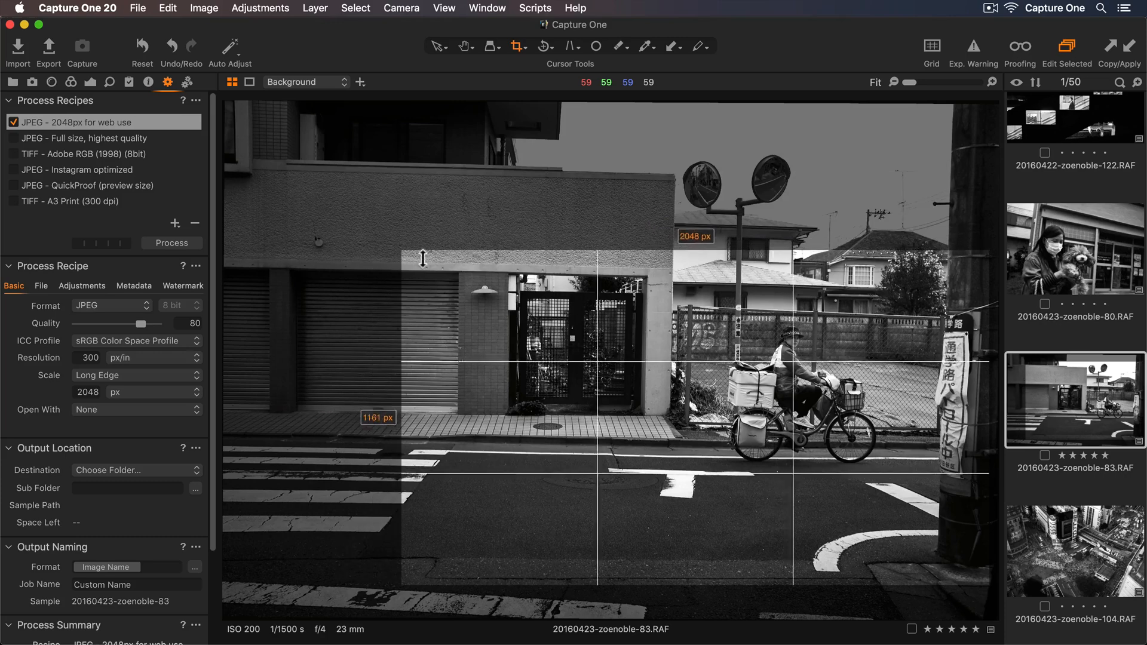
pyautogui.moveTo(421, 259); pyautogui.dragTo(638, 103)
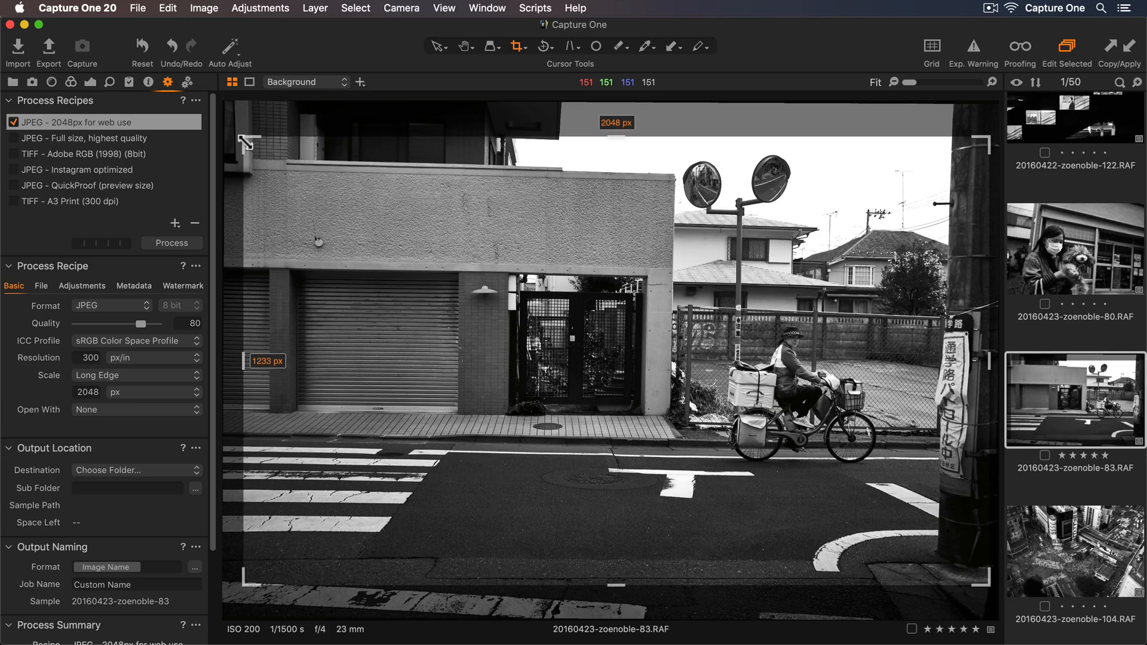
pyautogui.click(103, 168)
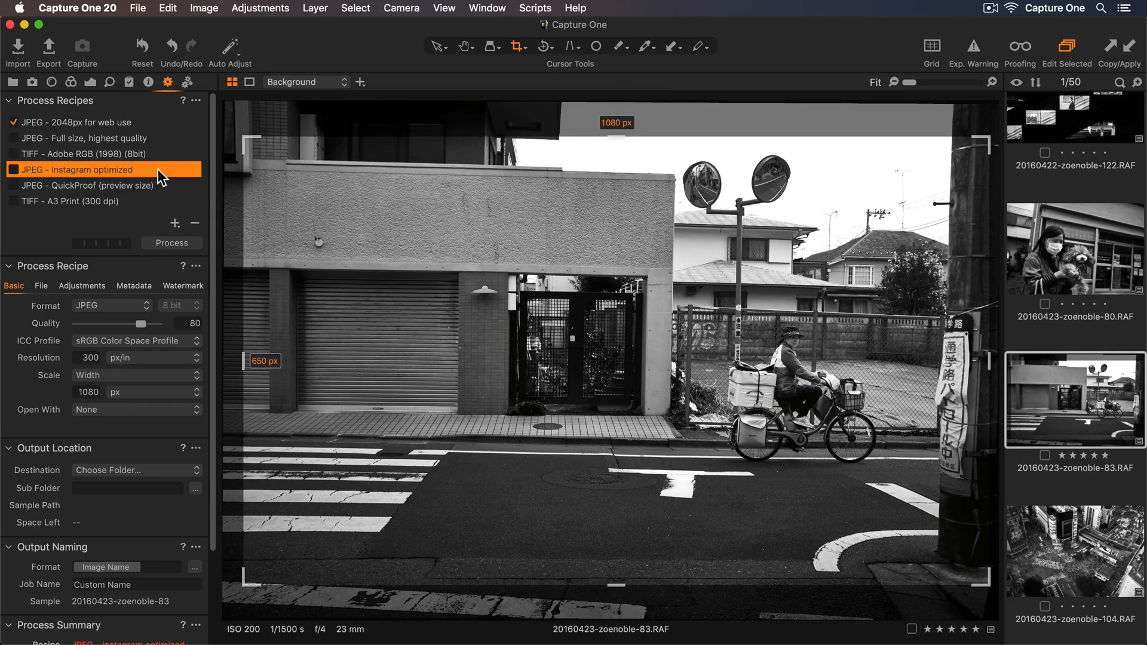
pyautogui.click(103, 185)
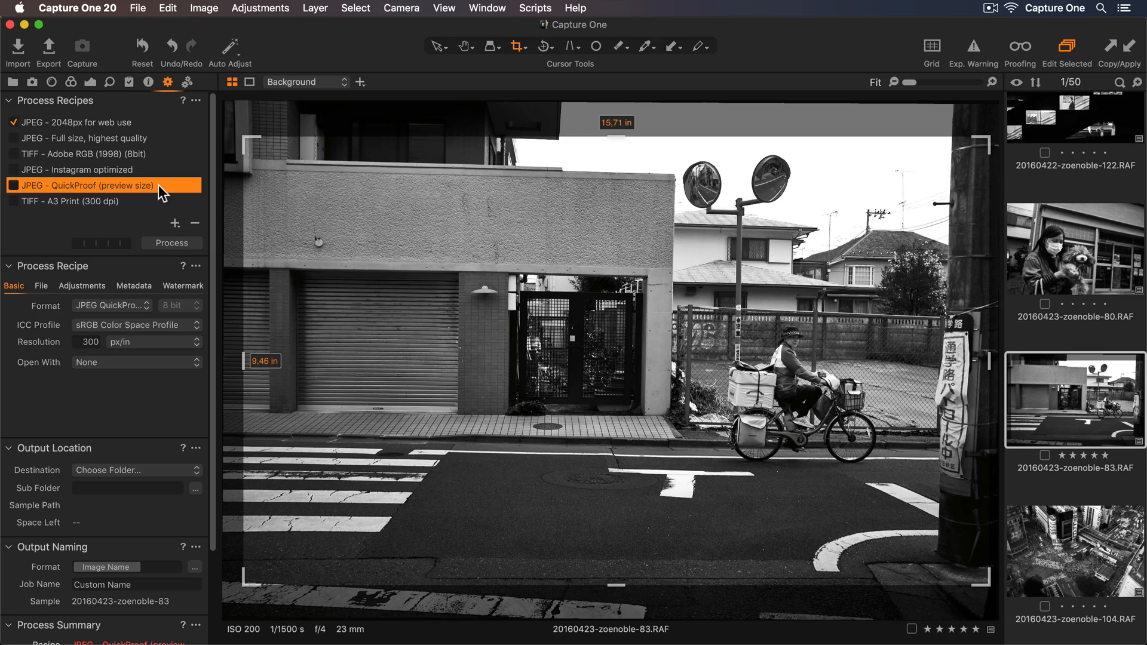
pyautogui.click(87, 200)
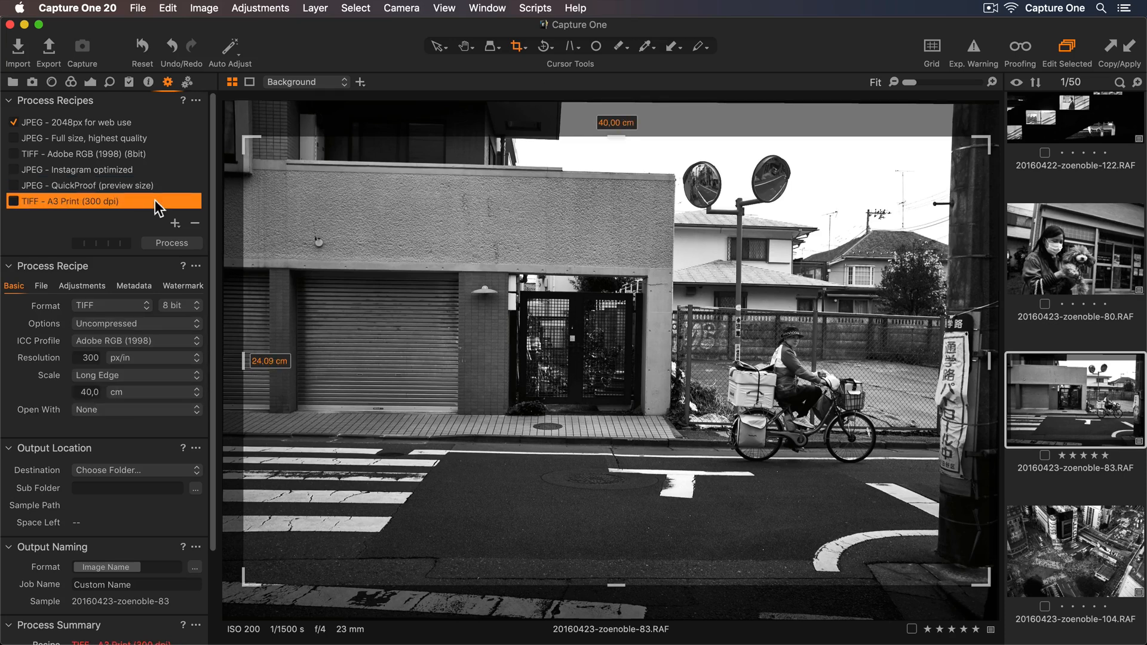
pyautogui.moveTo(473, 221)
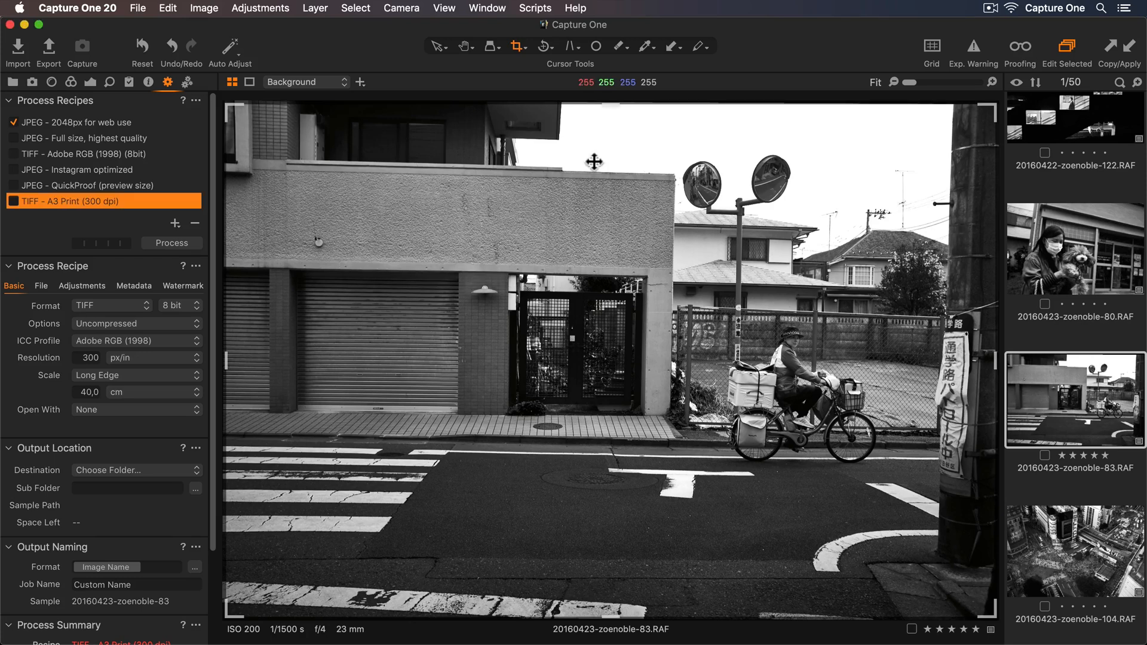
pyautogui.moveTo(145, 187)
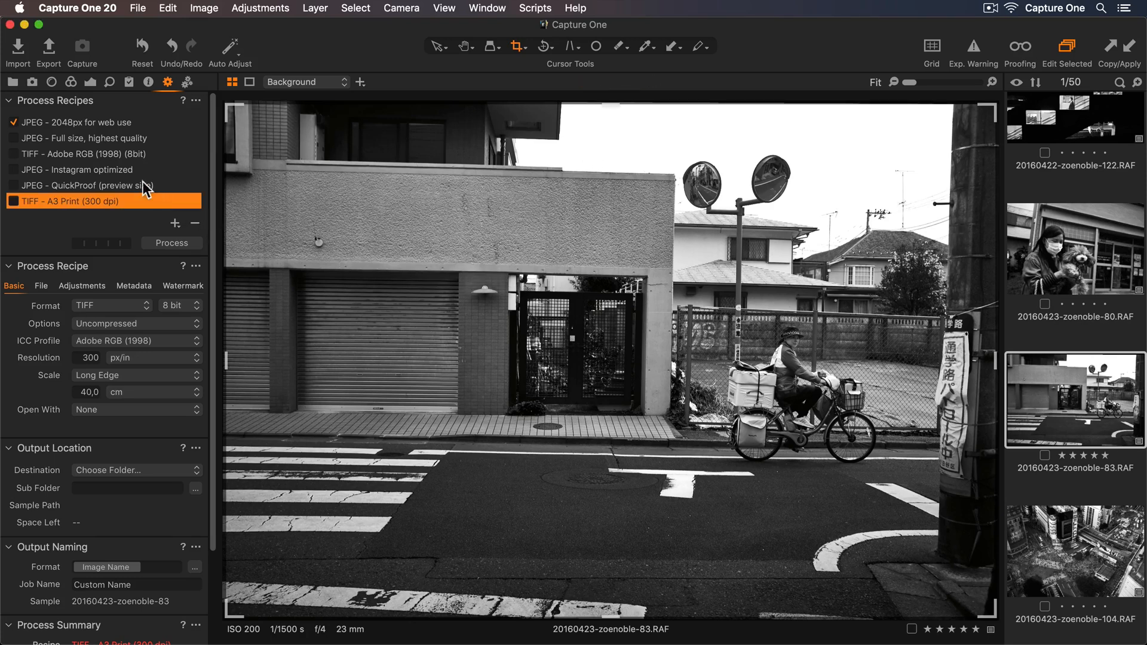
# In Rotation & Flip, set the angle to about -4.99°, rotating right then back to landscape.
pyautogui.click(51, 82)
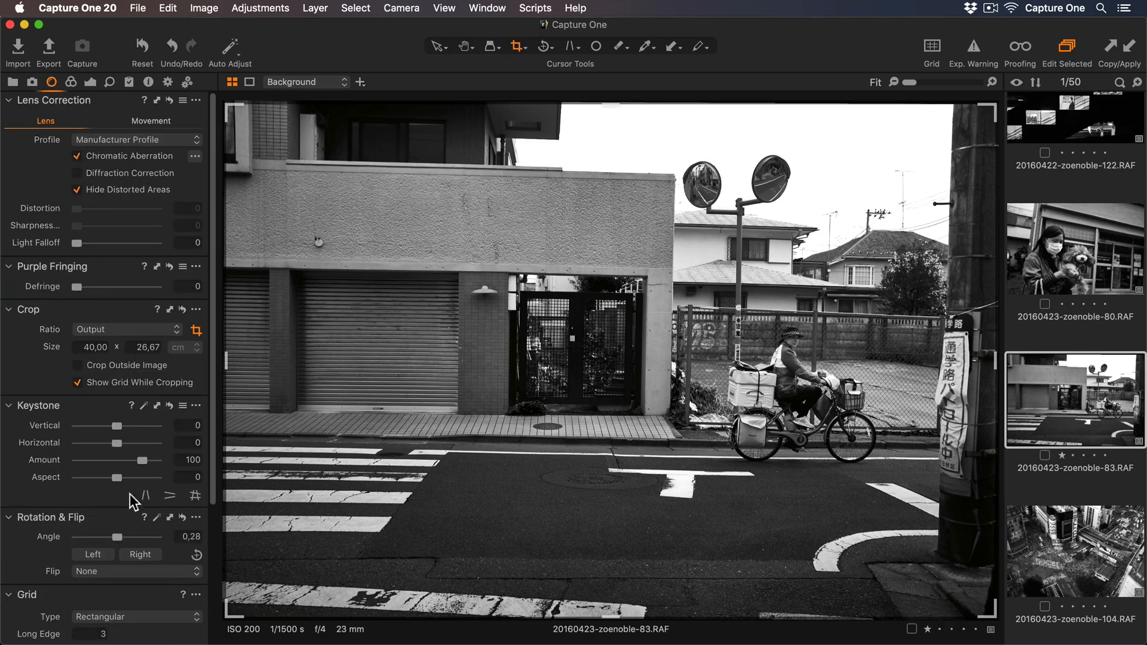
pyautogui.moveTo(110, 537); pyautogui.dragTo(123, 542)
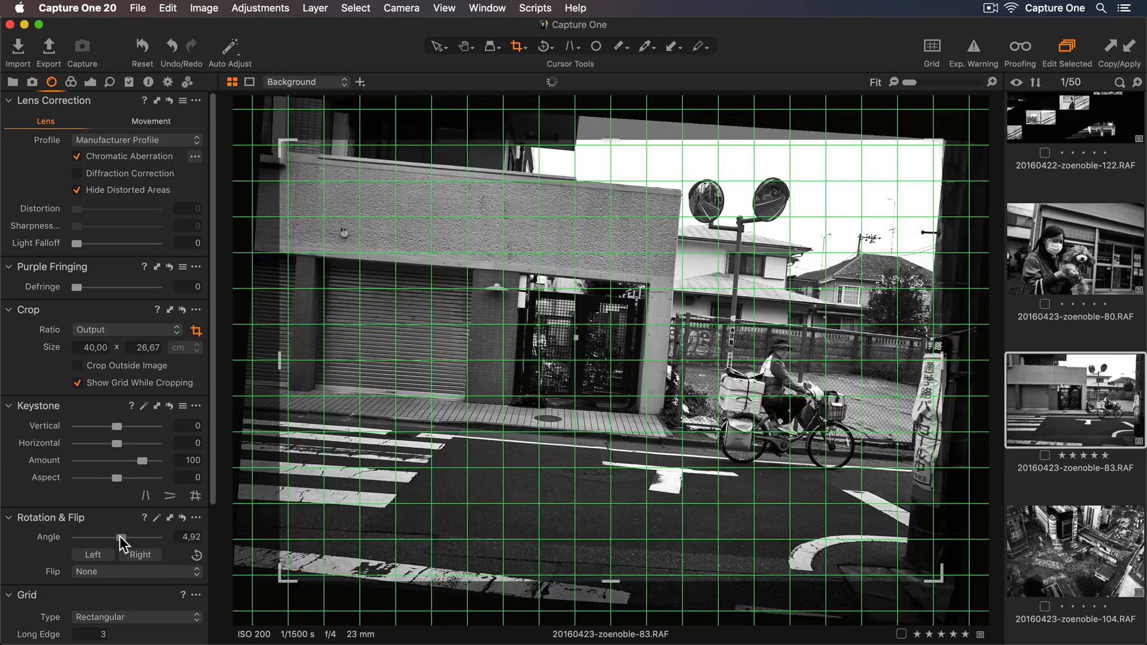
pyautogui.moveTo(125, 537); pyautogui.dragTo(111, 537)
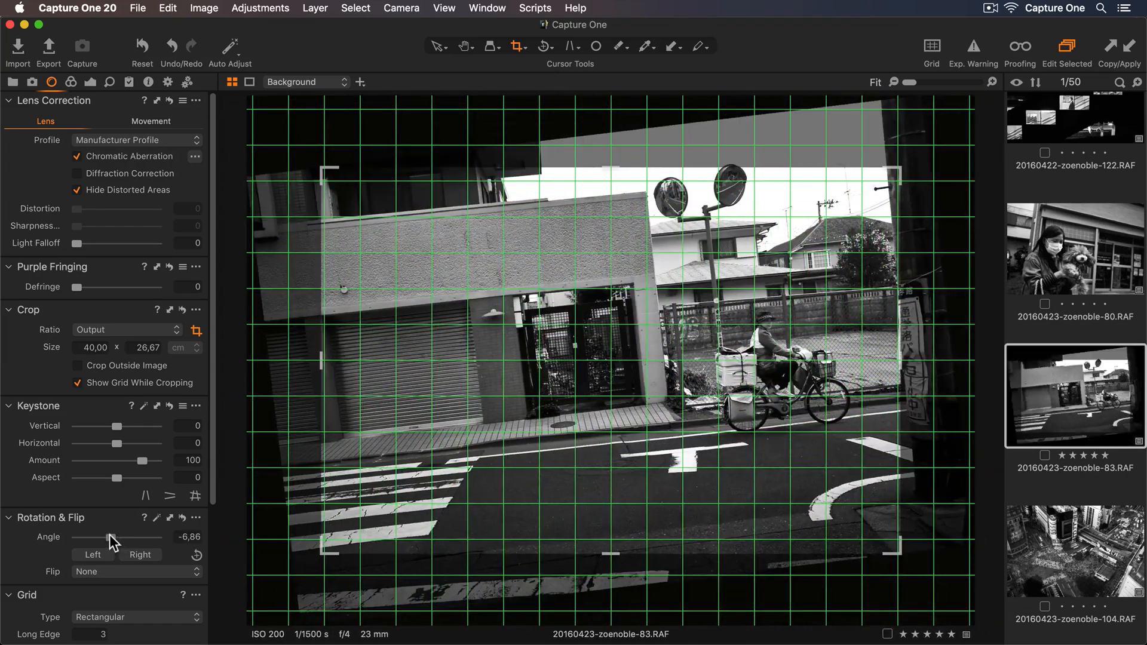
pyautogui.moveTo(103, 537); pyautogui.dragTo(117, 537)
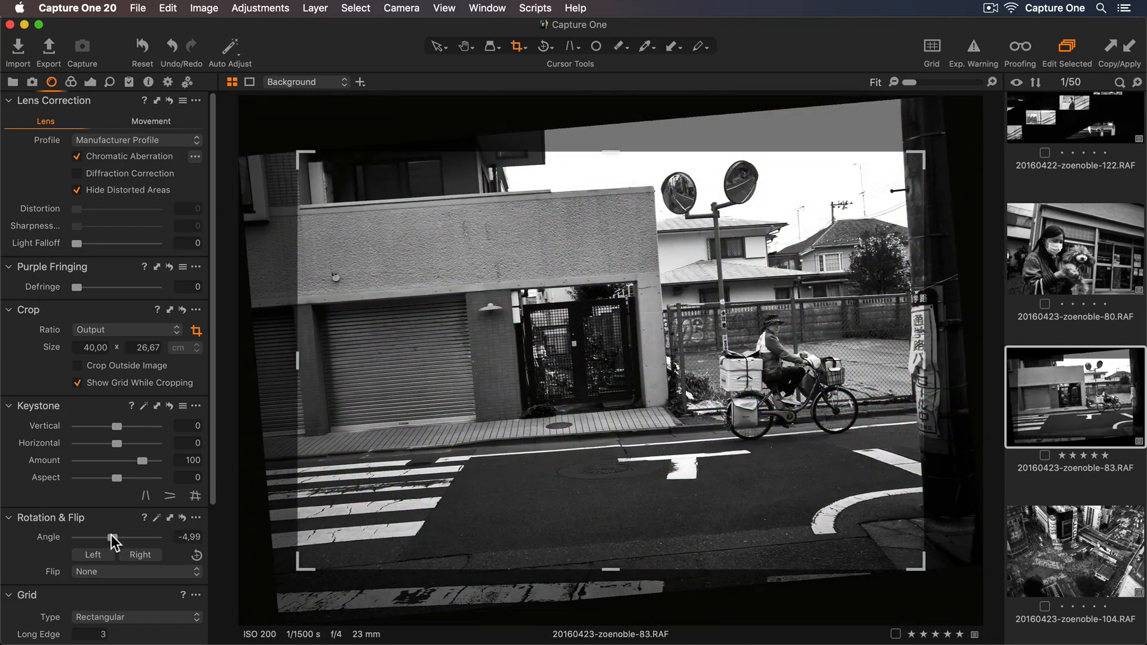
pyautogui.click(140, 555)
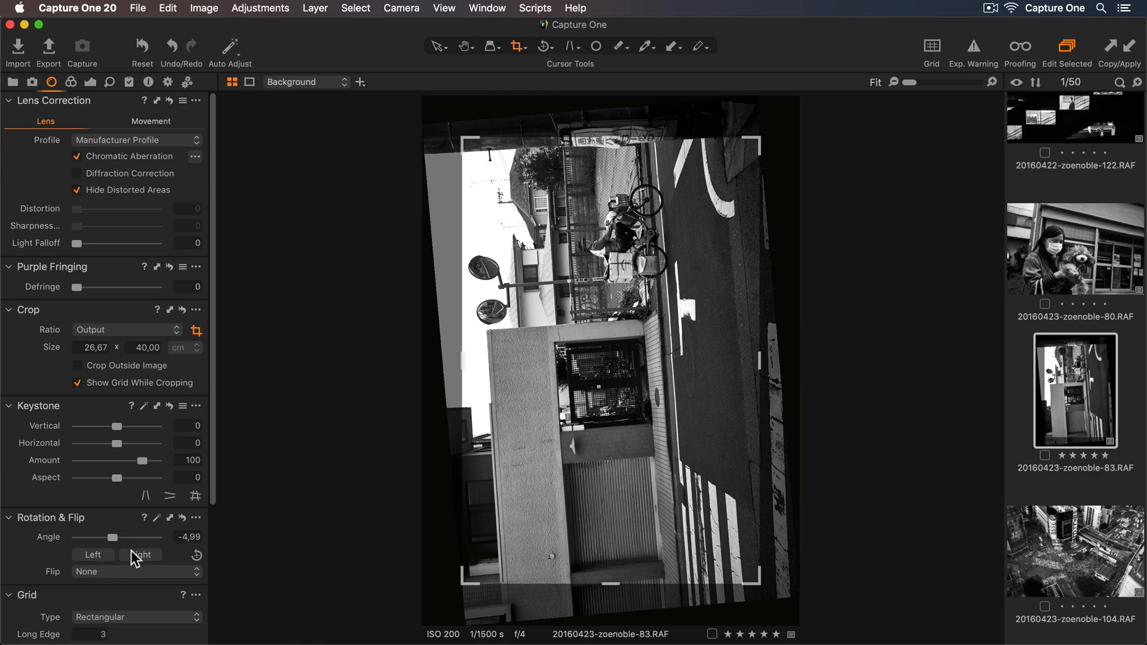
pyautogui.click(138, 555)
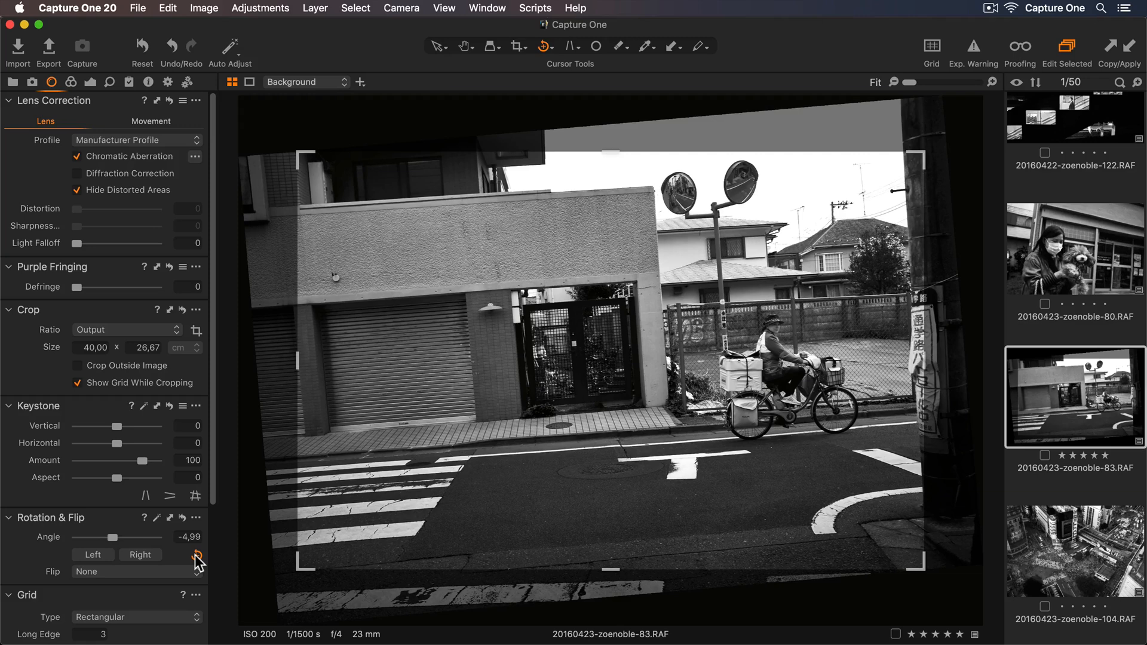
# Activate the Straighten tool (R) to level the street scene.
pyautogui.press('r')
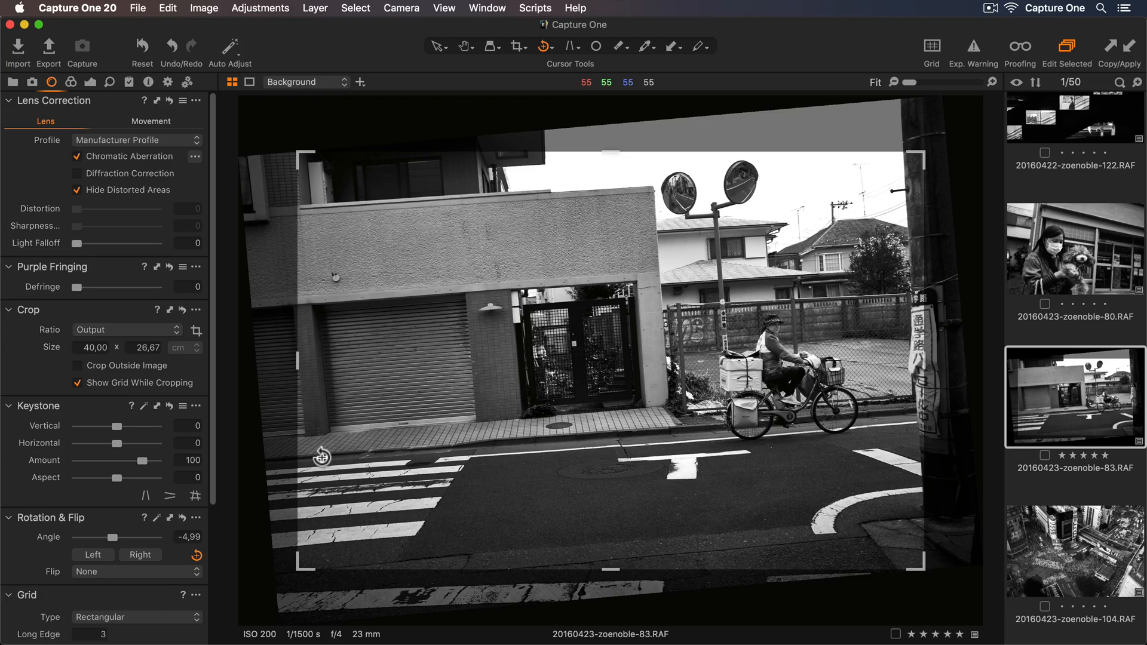
pyautogui.moveTo(676, 445)
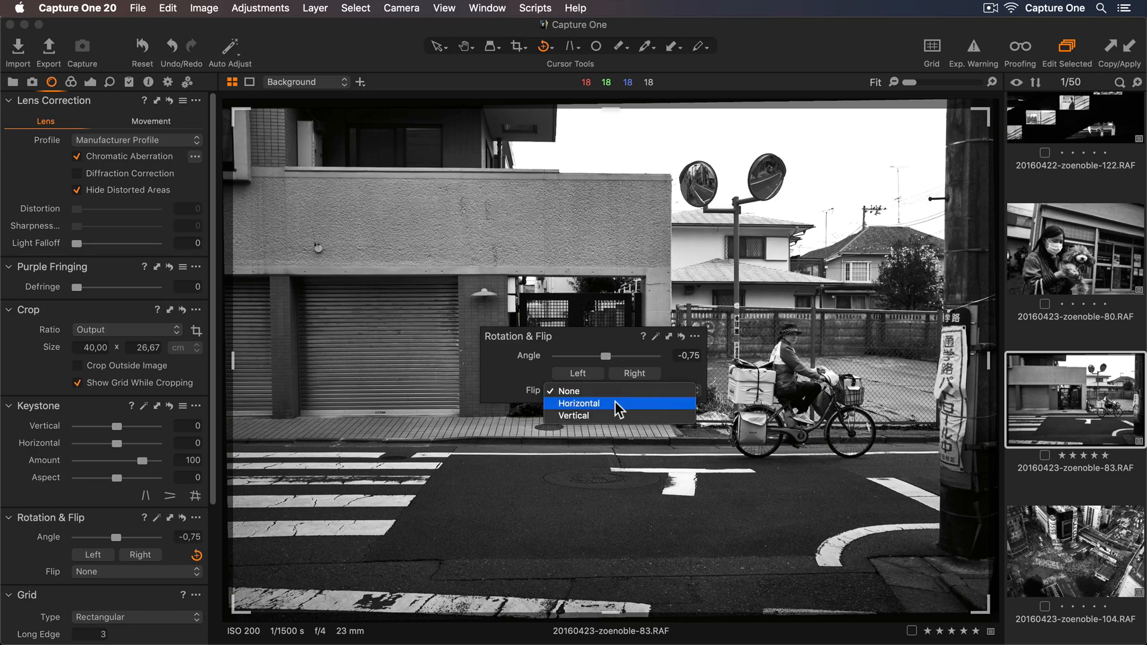
pyautogui.moveTo(617, 415)
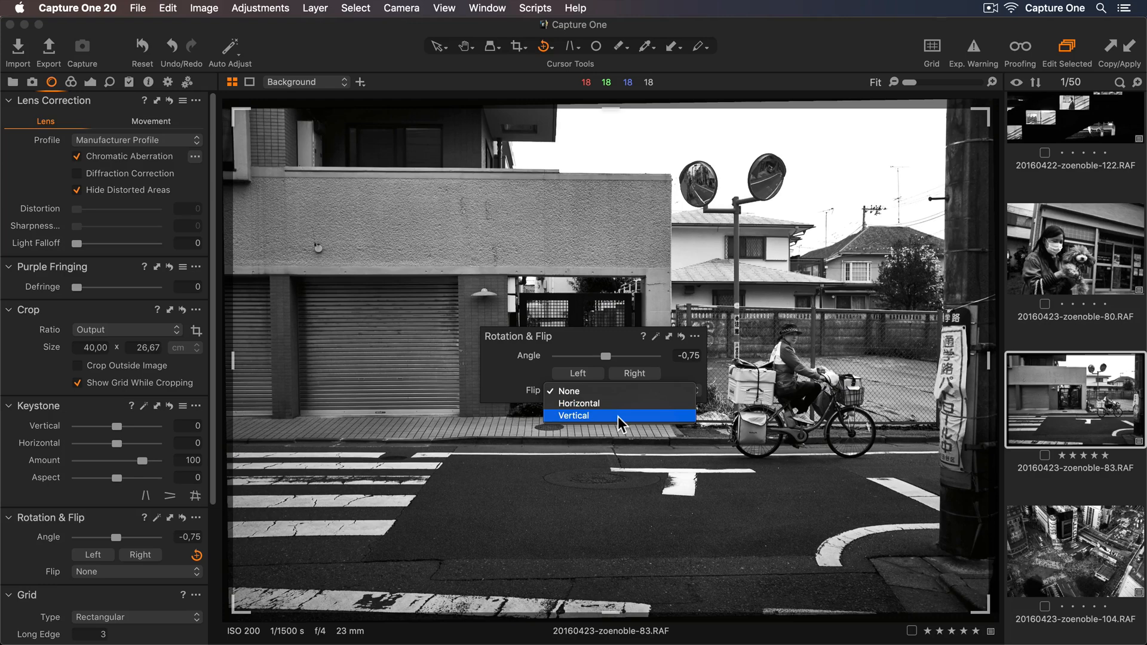
# Set Flip to Horizontal so the street photo is mirrored.
pyautogui.click(579, 403)
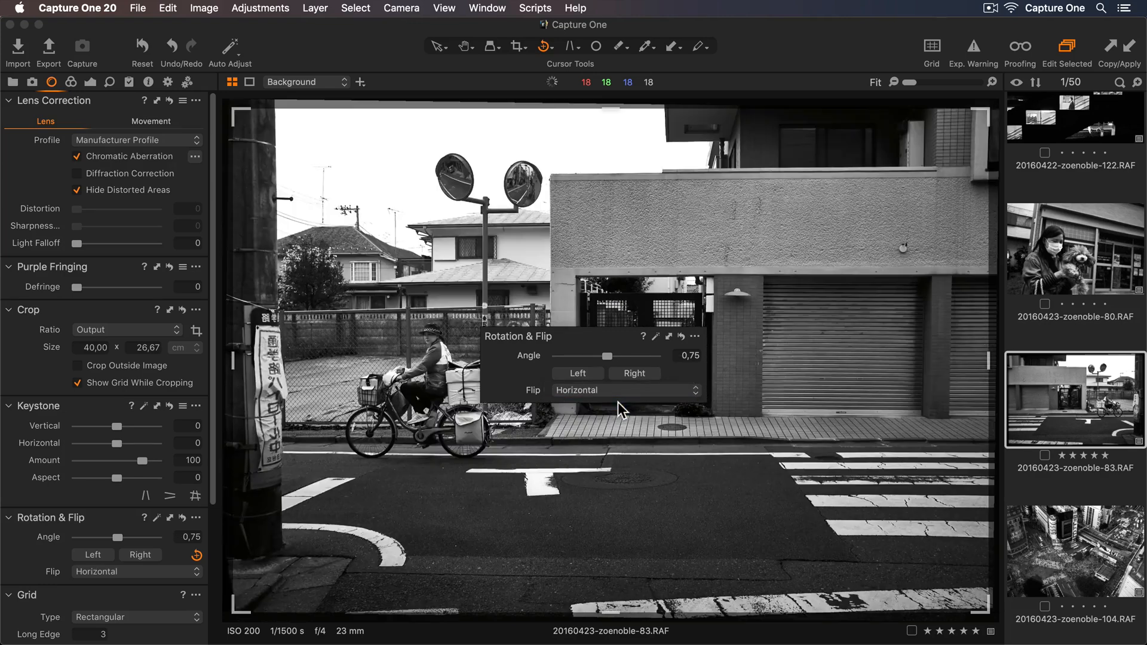